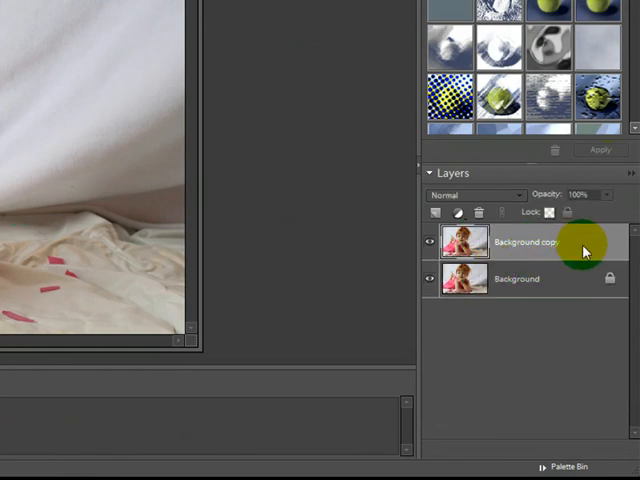
mouse_move(548, 280)
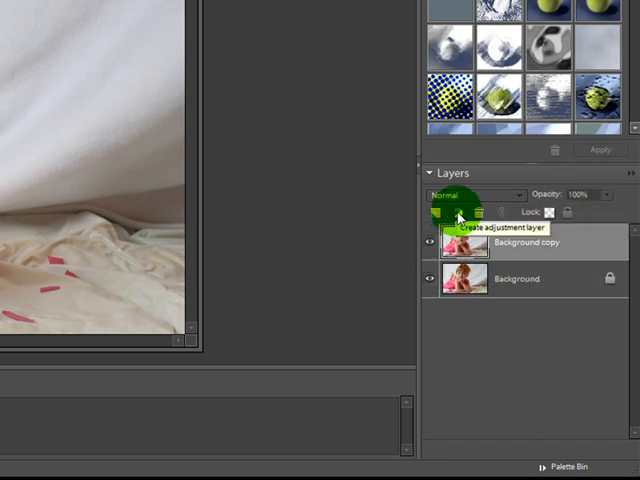
Step: Open the Create Adjustment Layer menu for the Background copy layer
left_click(457, 213)
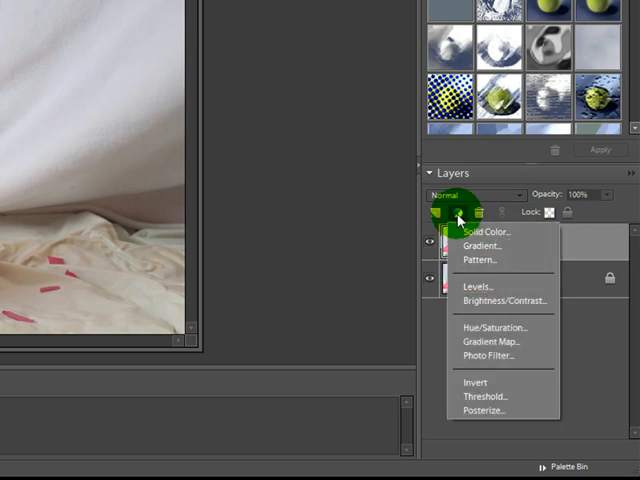
mouse_move(477, 293)
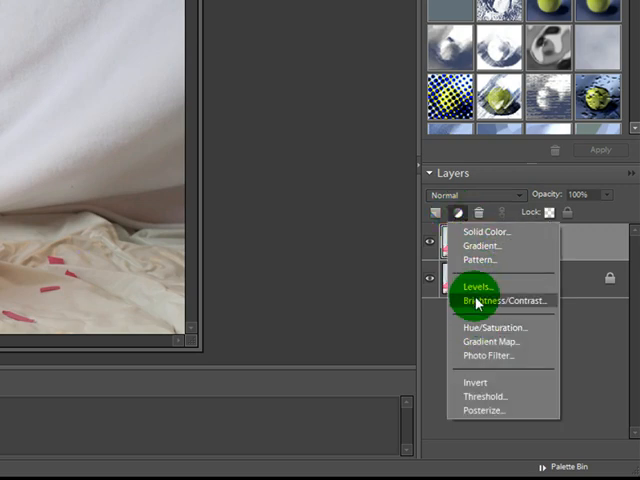
Step: Add a Levels adjustment layer with white input 213 and midtones 1.14
left_click(469, 286)
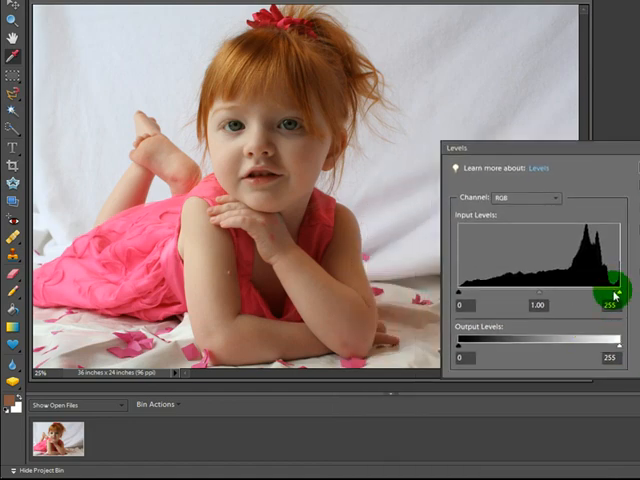
left_click_drag(611, 292, 605, 292)
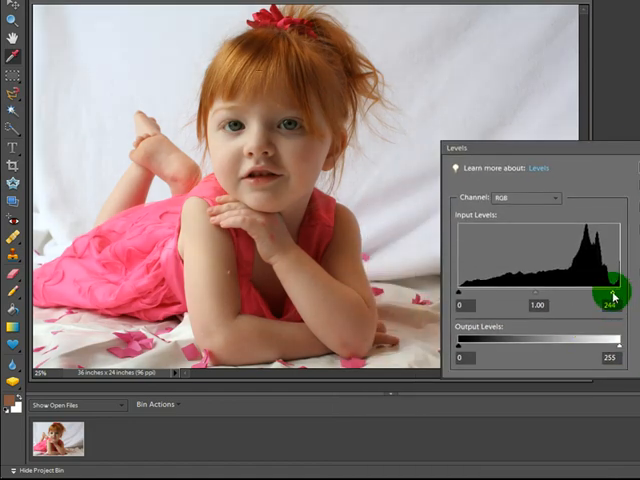
left_click_drag(613, 293, 598, 297)
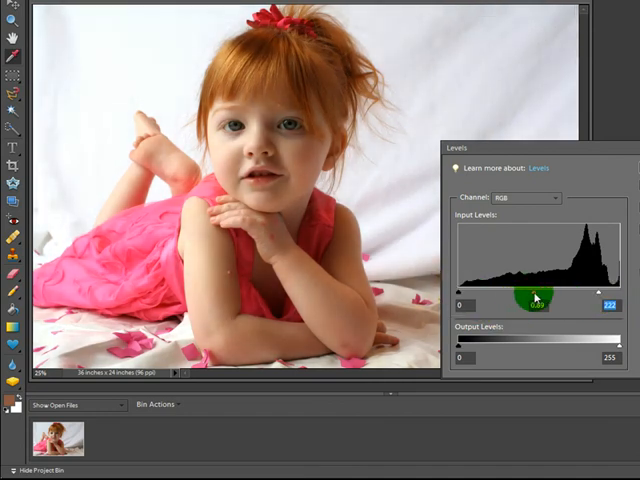
left_click_drag(532, 303, 512, 303)
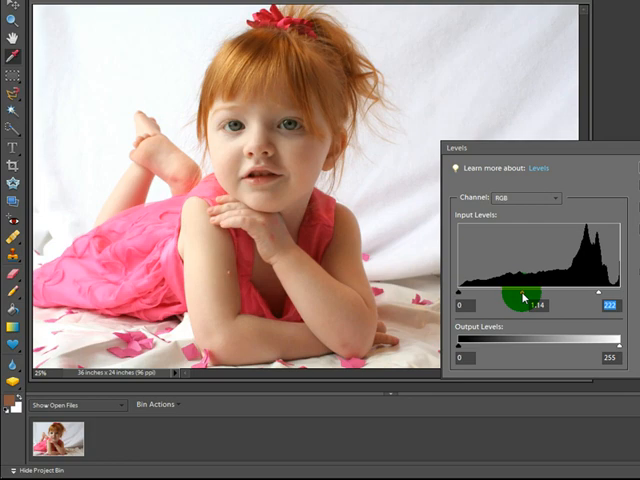
left_click_drag(525, 295, 460, 305)
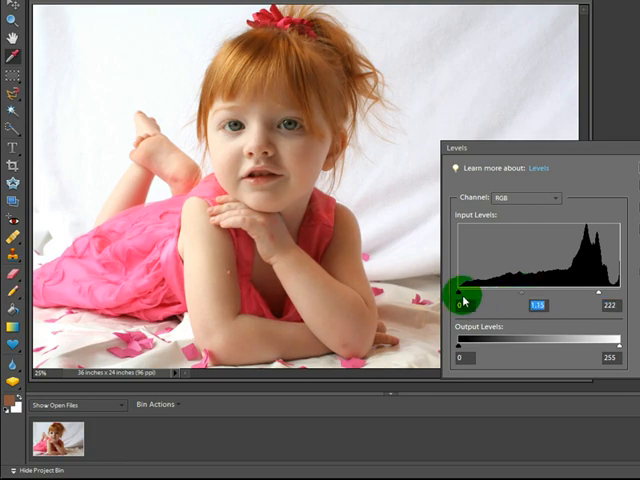
left_click_drag(457, 300, 480, 305)
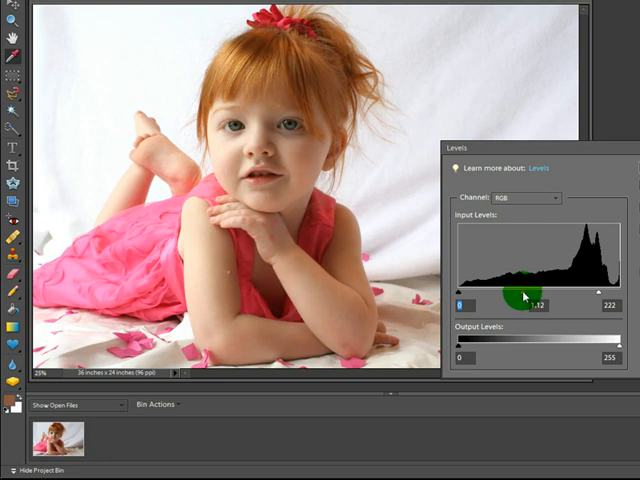
left_click_drag(524, 305, 522, 305)
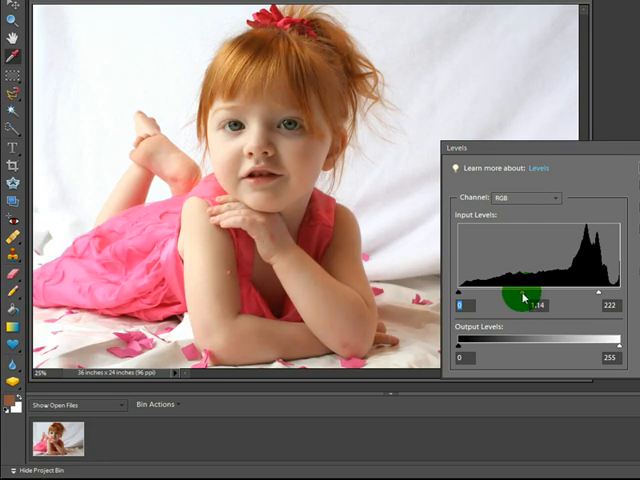
left_click_drag(523, 297, 607, 293)
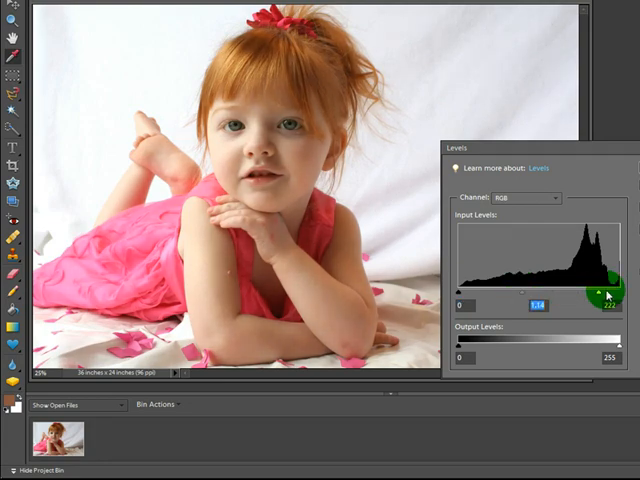
left_click_drag(610, 292, 592, 292)
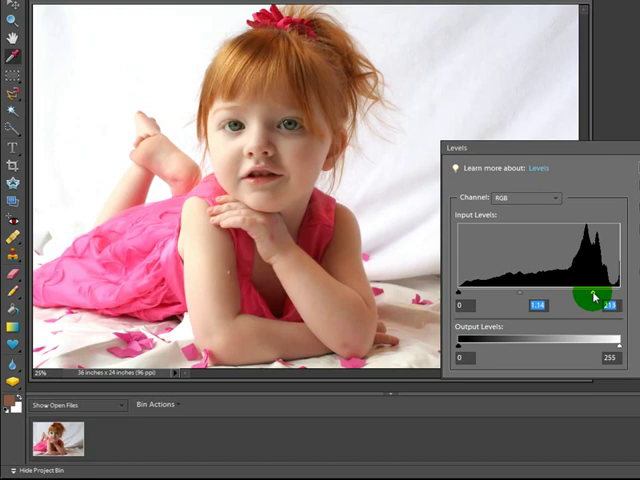
left_click_drag(590, 295, 627, 305)
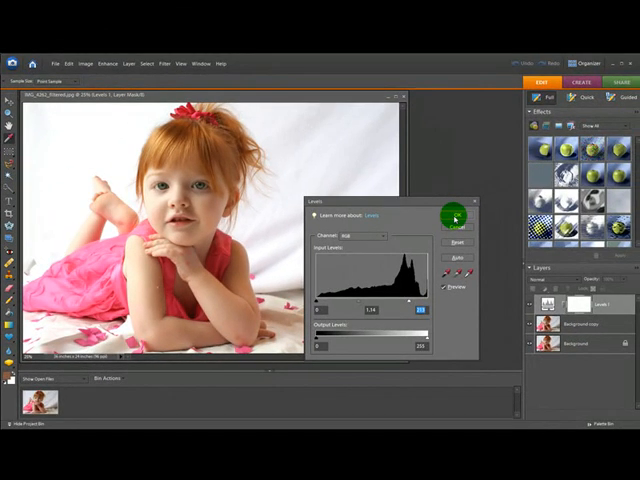
left_click(453, 218)
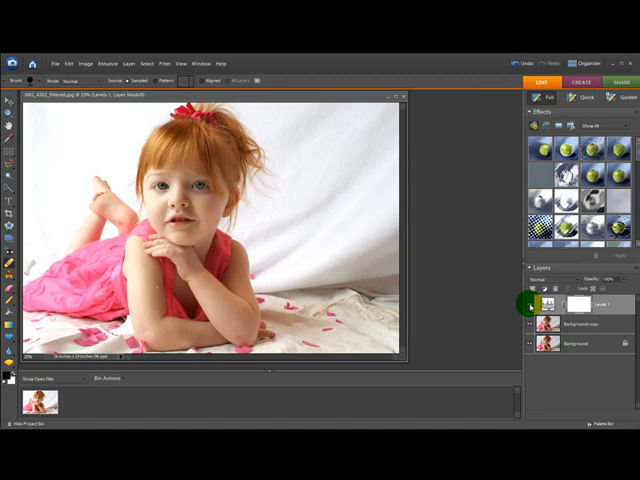
Step: Make the Background copy layer active in the Layers panel
left_click(590, 324)
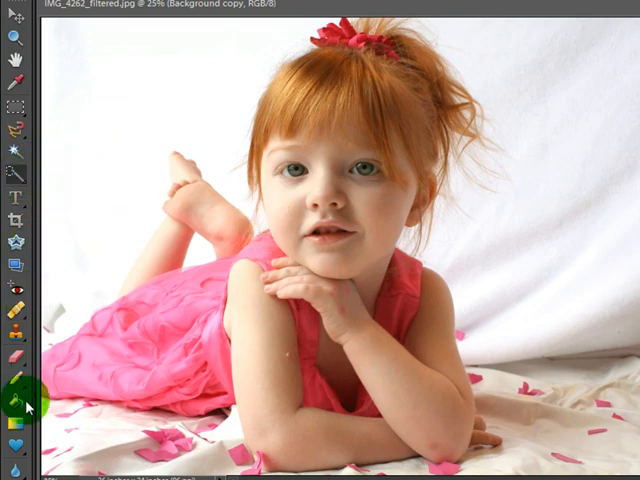
Step: Use the Selection Brush to paint a selection over the left and right irises
left_click(14, 36)
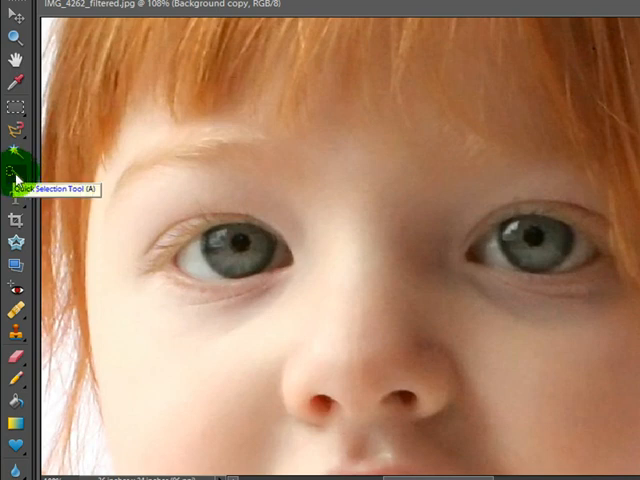
left_click(16, 178)
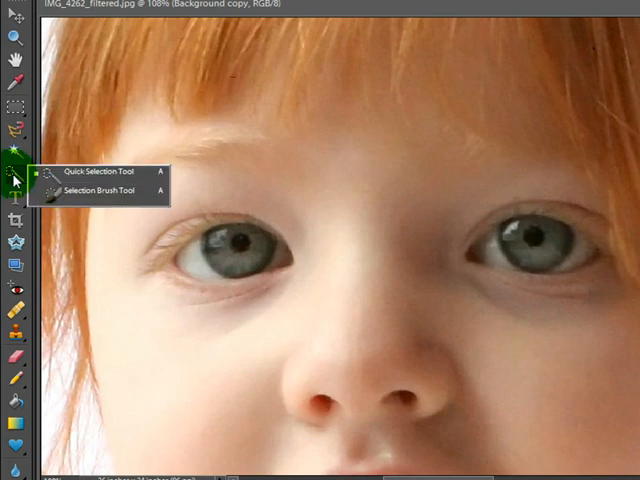
left_click(95, 171)
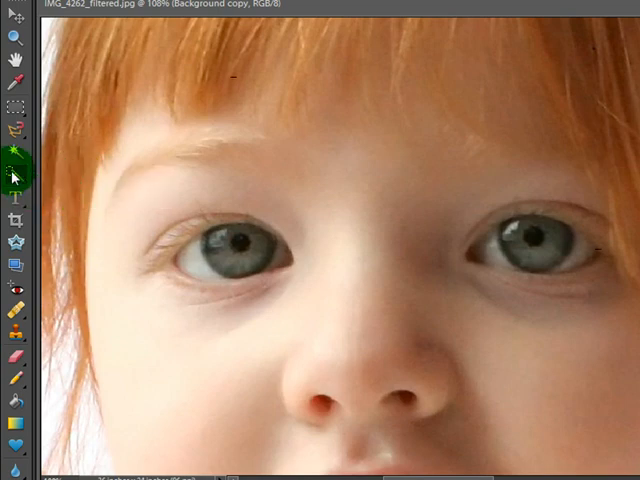
left_click(232, 245)
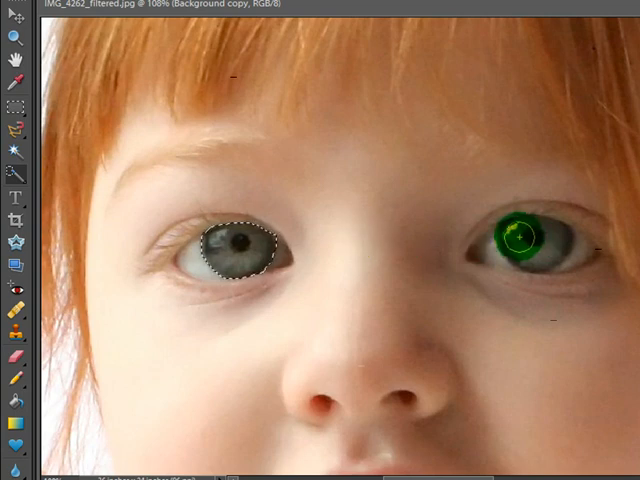
left_click(517, 238)
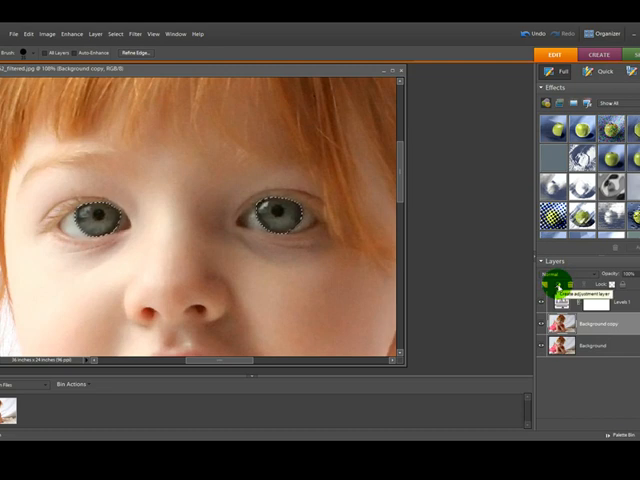
Step: Add a Hue/Saturation adjustment layer with raised Saturation for the selected irises
left_click(558, 287)
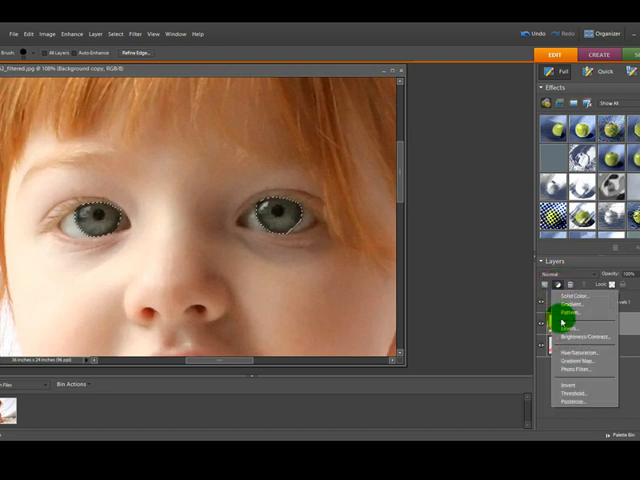
mouse_move(556, 347)
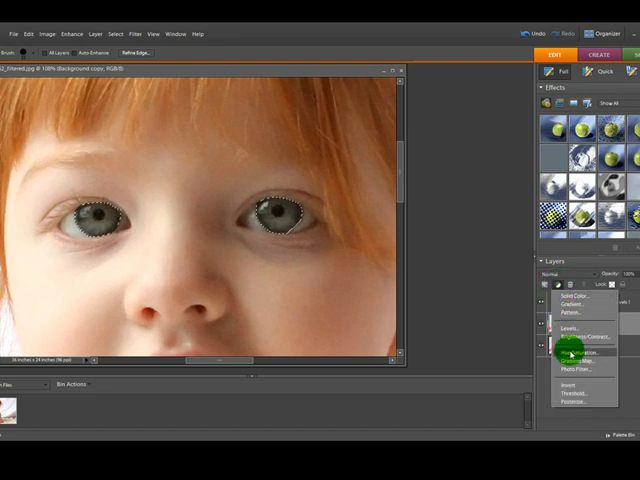
left_click(590, 351)
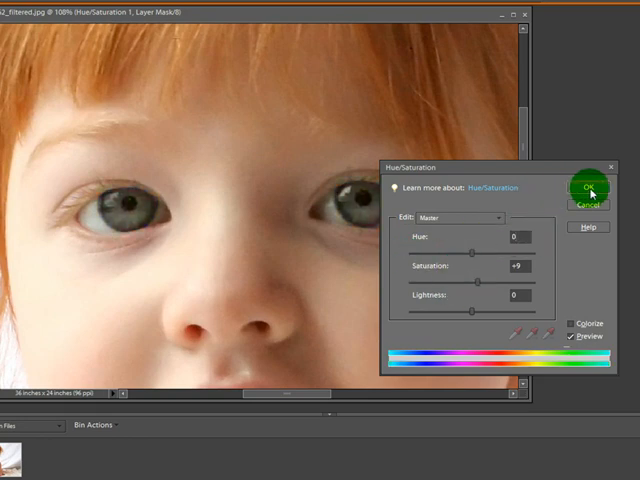
left_click(590, 188)
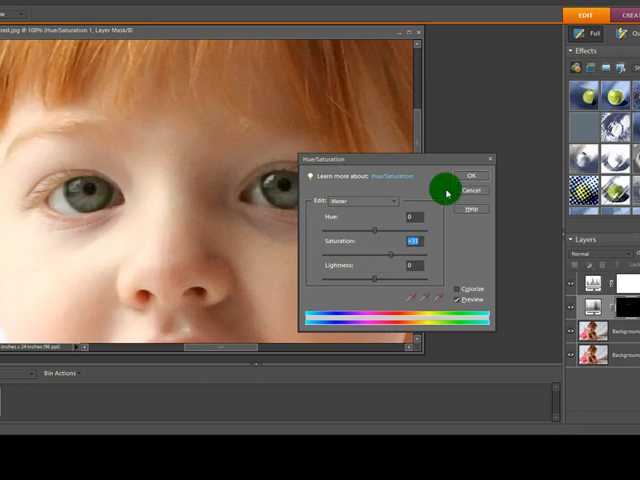
left_click(471, 175)
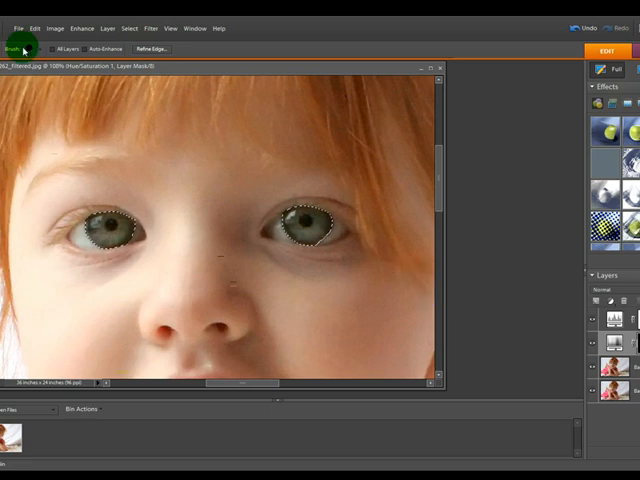
Step: Reactivate the Background copy layer while keeping both irises selected
left_click(105, 27)
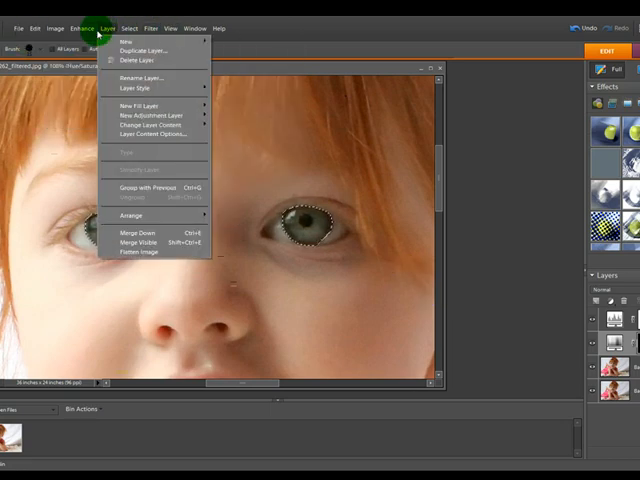
left_click(85, 27)
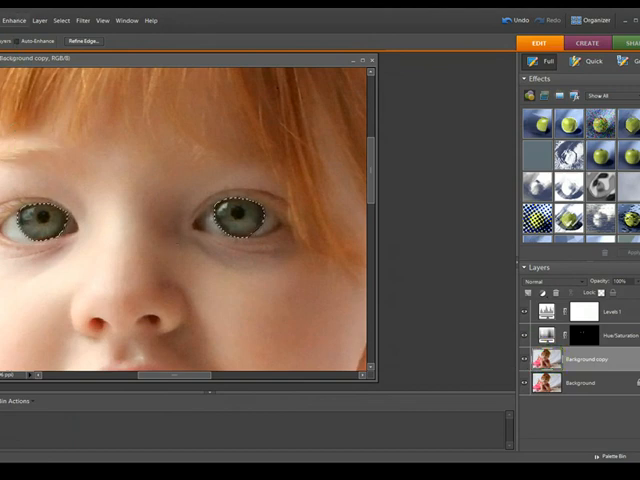
Step: Apply Unsharp Mask to the irises with Amount about 59 and Radius about 4.8
left_click(16, 11)
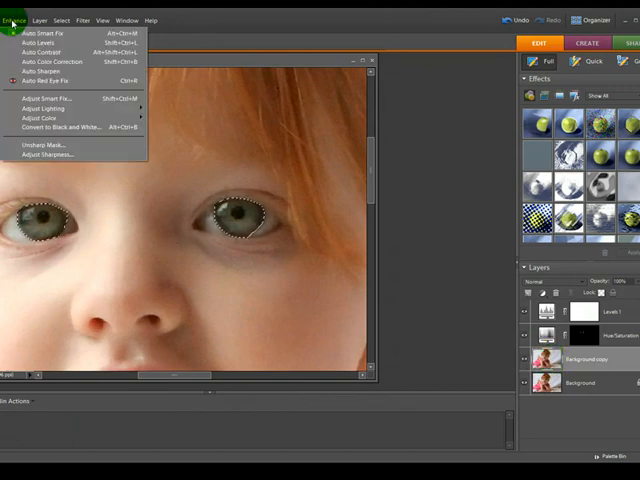
left_click(44, 152)
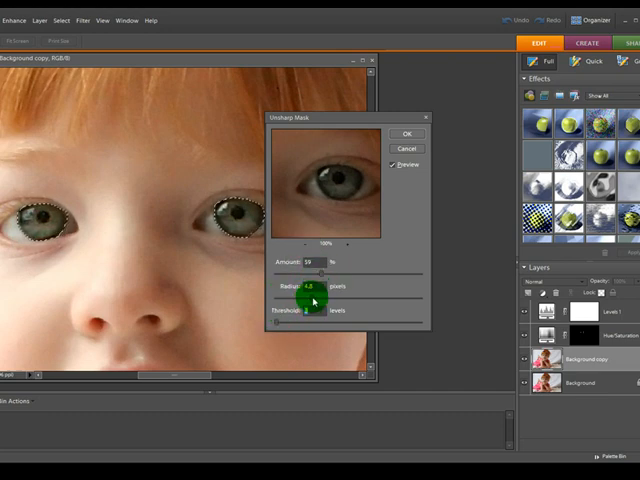
left_click(407, 133)
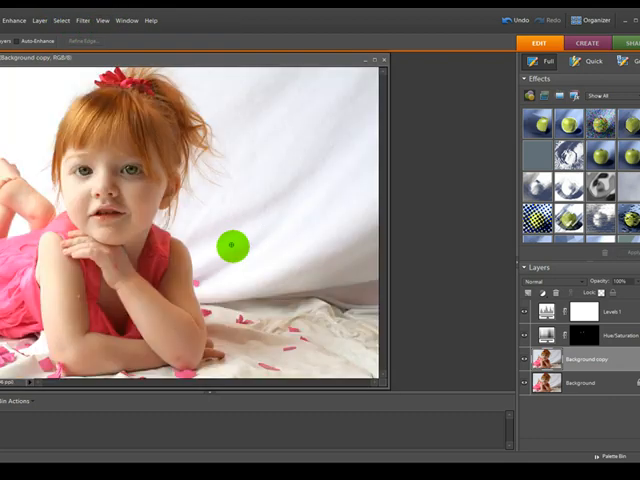
Step: Select the Hue/Saturation 1 layer and list the adjustment layer types
left_click_drag(230, 245, 120, 170)
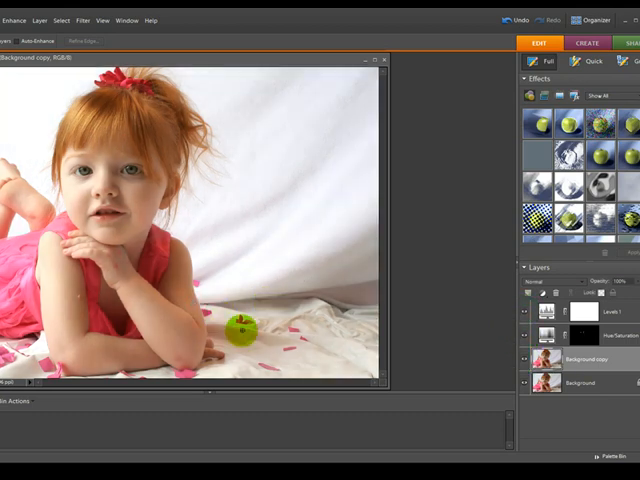
left_click(572, 337)
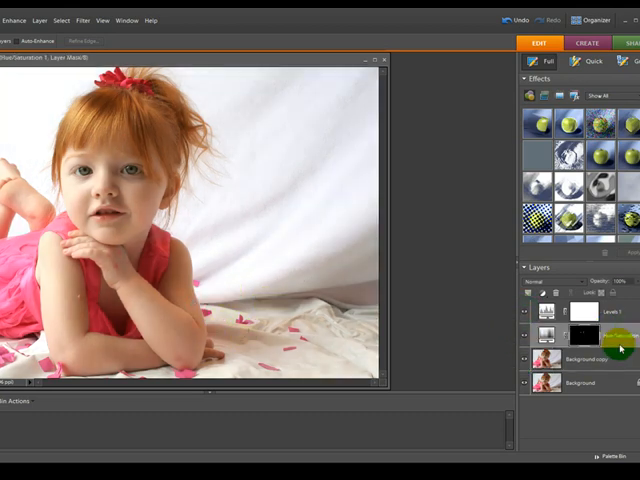
left_click(544, 298)
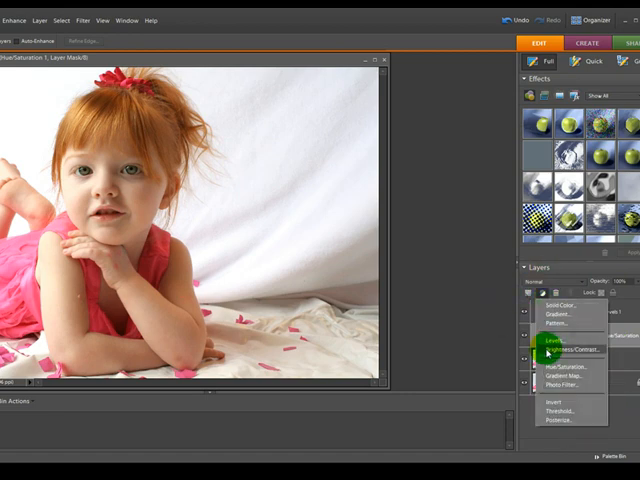
Step: Add a Brightness/Contrast layer with brightness about 54 and contrast around -9
left_click(556, 349)
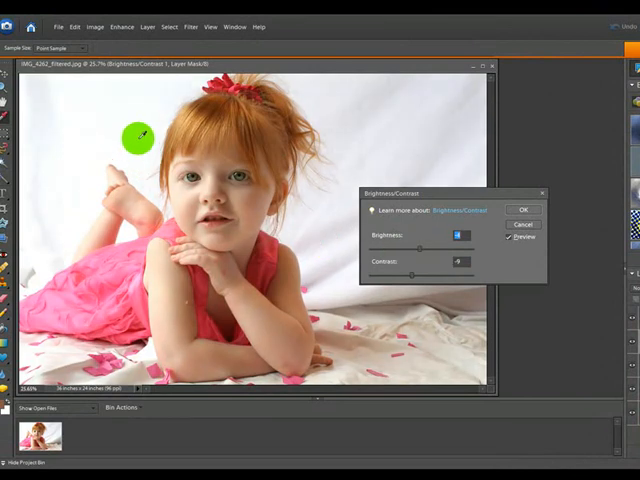
mouse_move(58, 257)
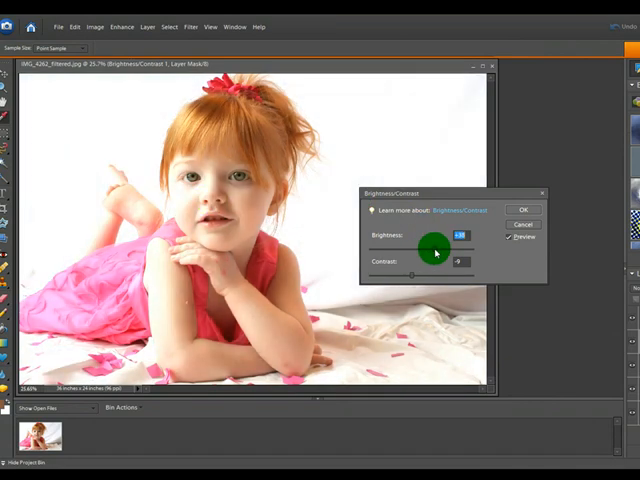
left_click_drag(433, 248, 442, 248)
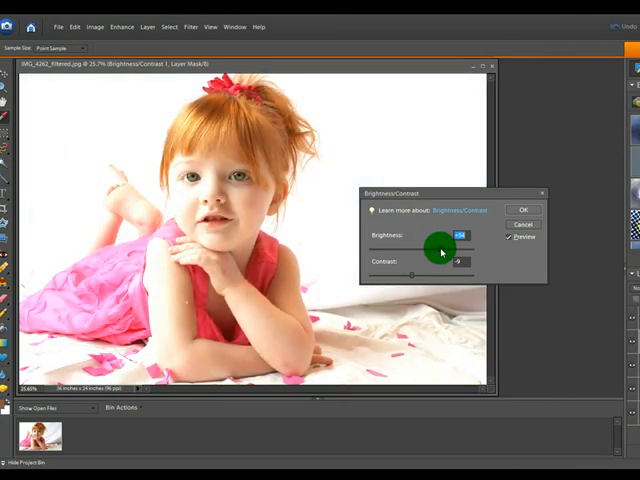